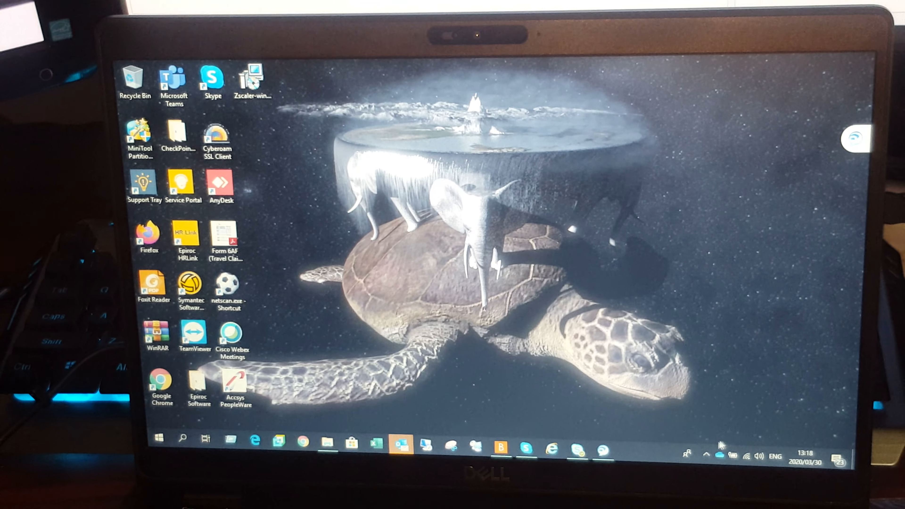
- Show the OneDrive sync status from the taskbar tray and choose View online
click(706, 456)
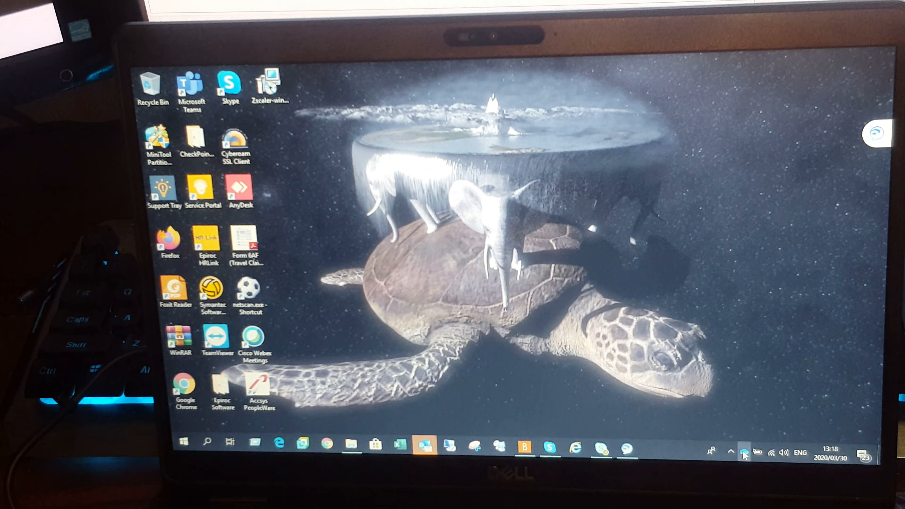
click(743, 453)
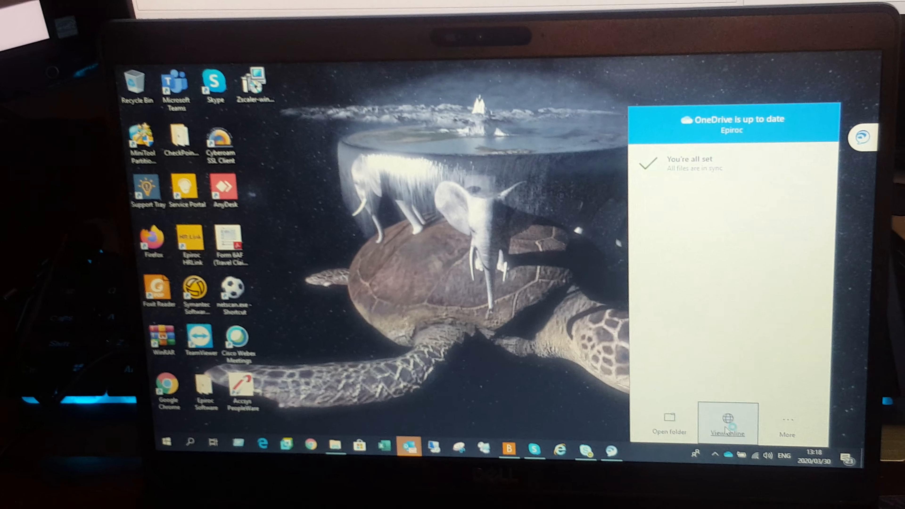
click(727, 424)
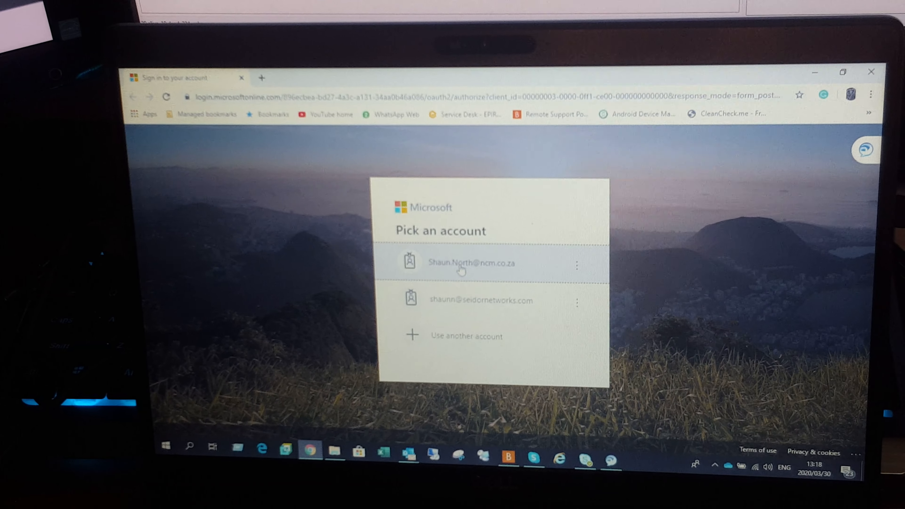
- Sign in with the work account so the OneDrive My files list loads
click(473, 261)
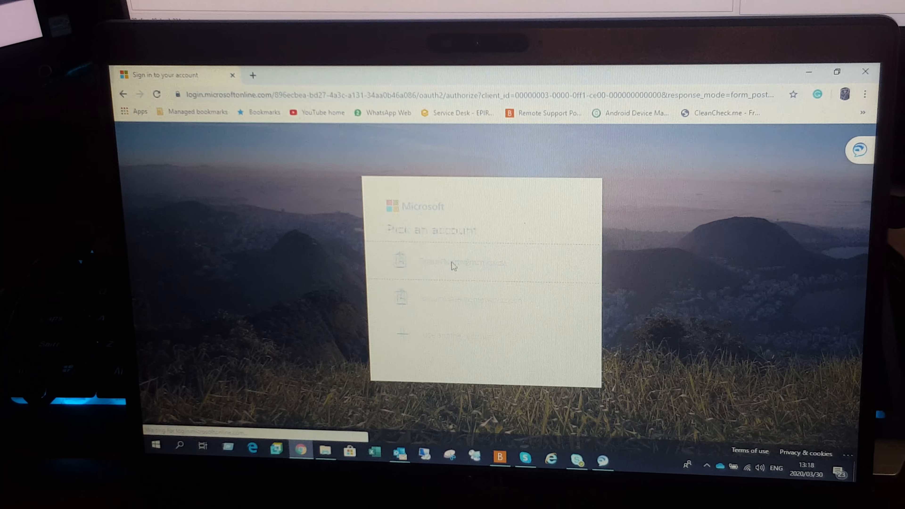
click(453, 264)
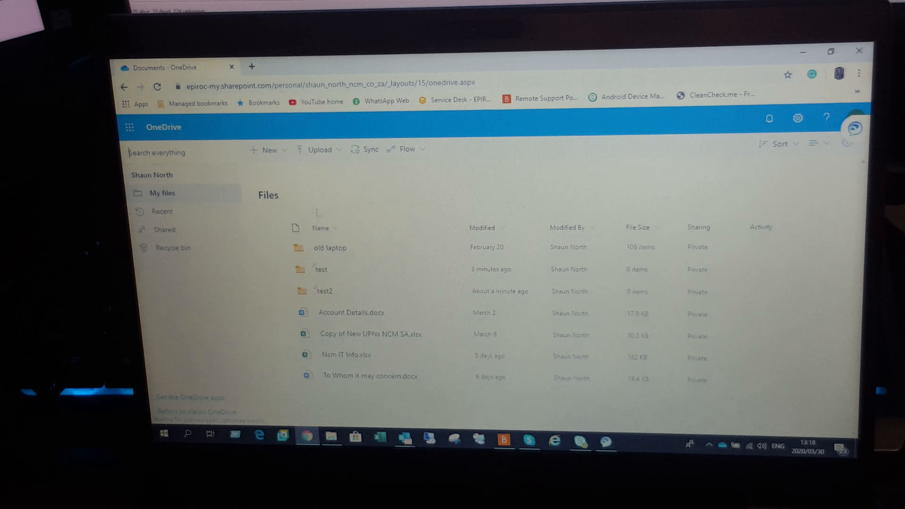
- Create a new folder named 'hotbox' at the top of My files
click(266, 149)
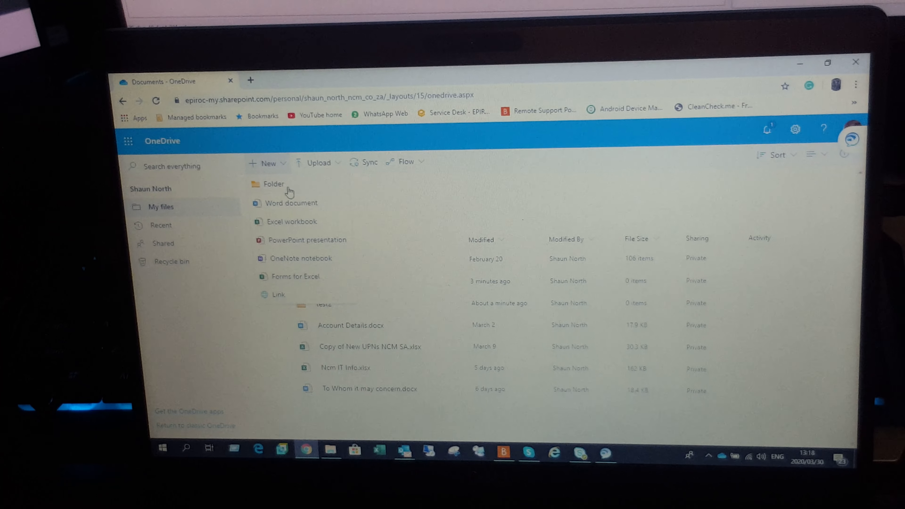
click(273, 183)
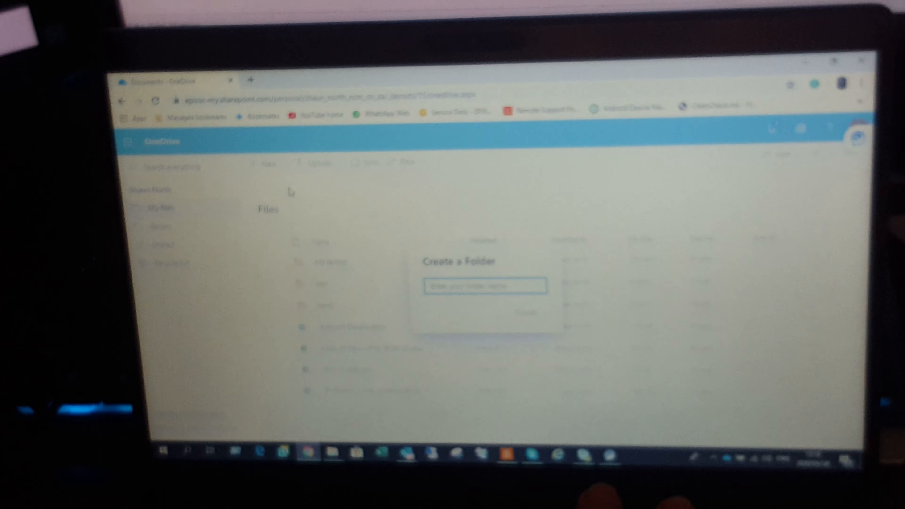
text(hotbo)
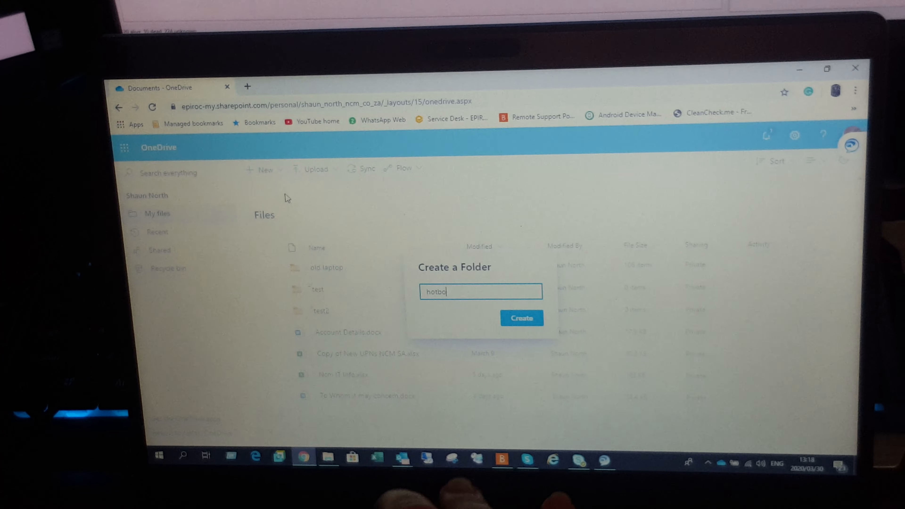
click(519, 318)
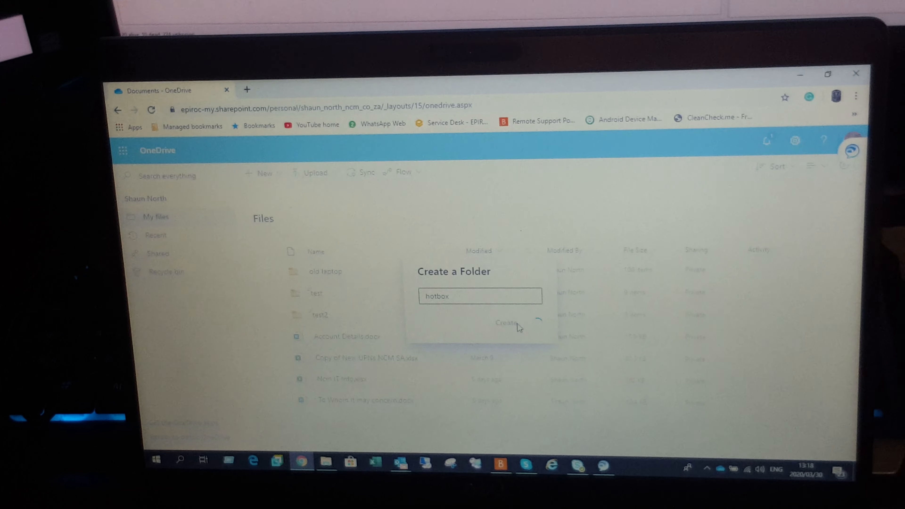
click(502, 322)
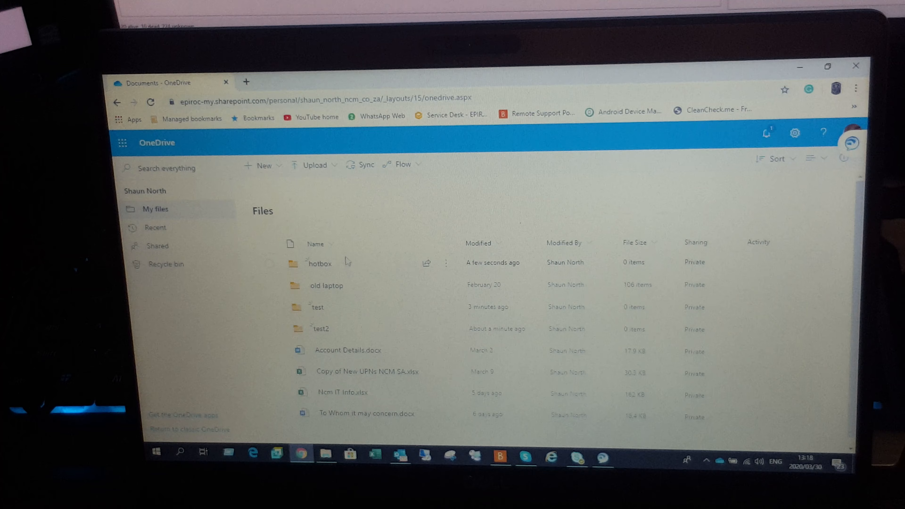
- Share the hotbox folder from its Private access pane, reaching the Send Link form
click(267, 262)
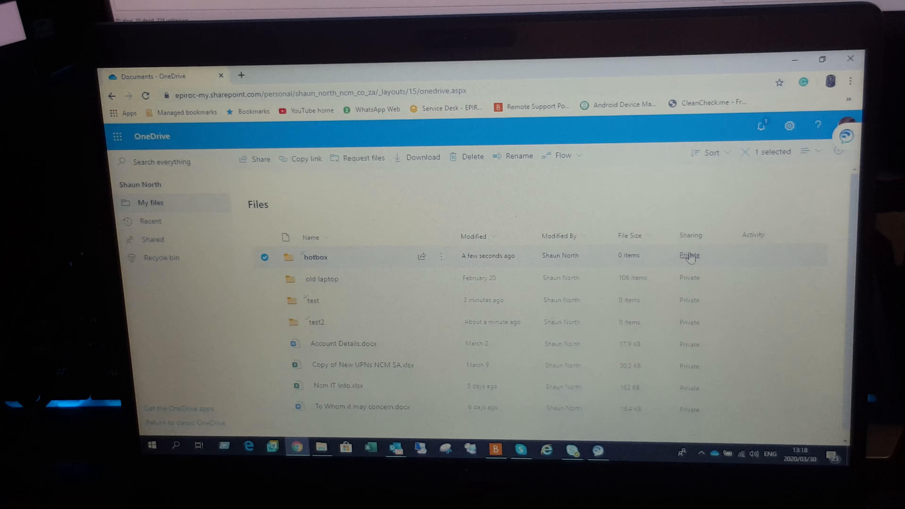
click(688, 256)
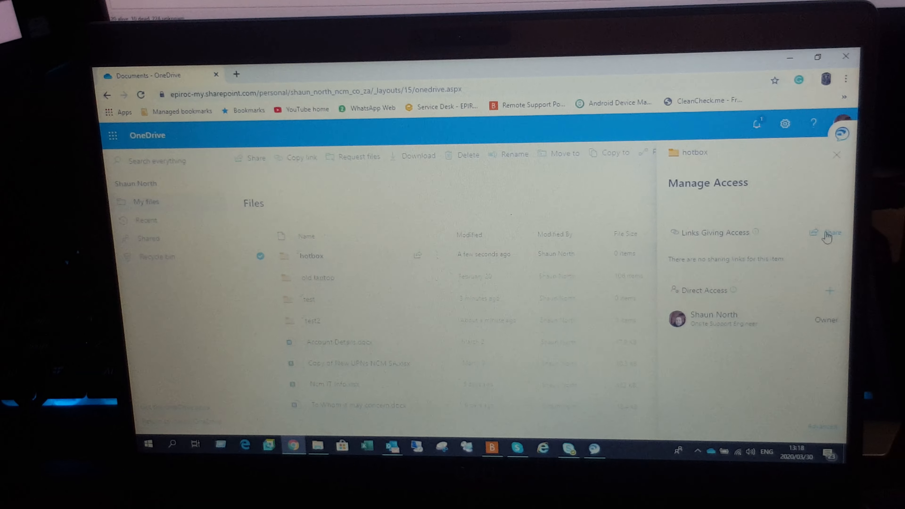
click(829, 232)
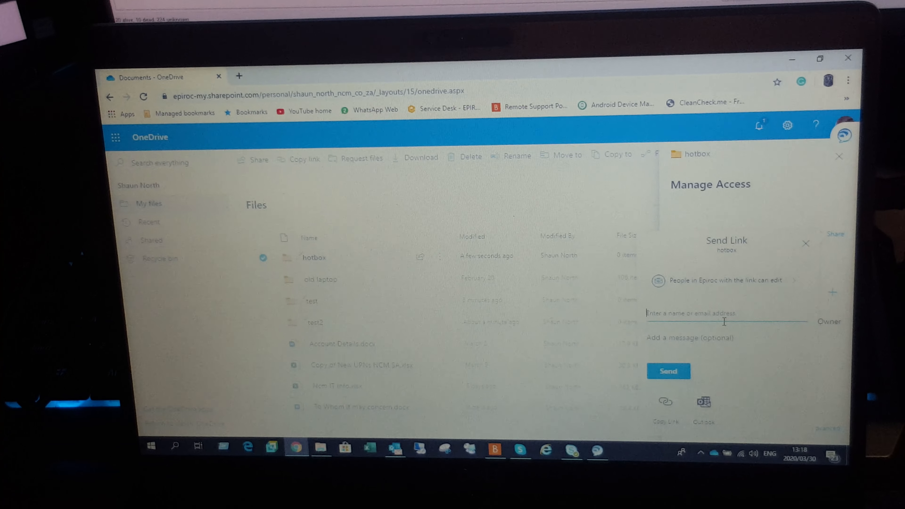